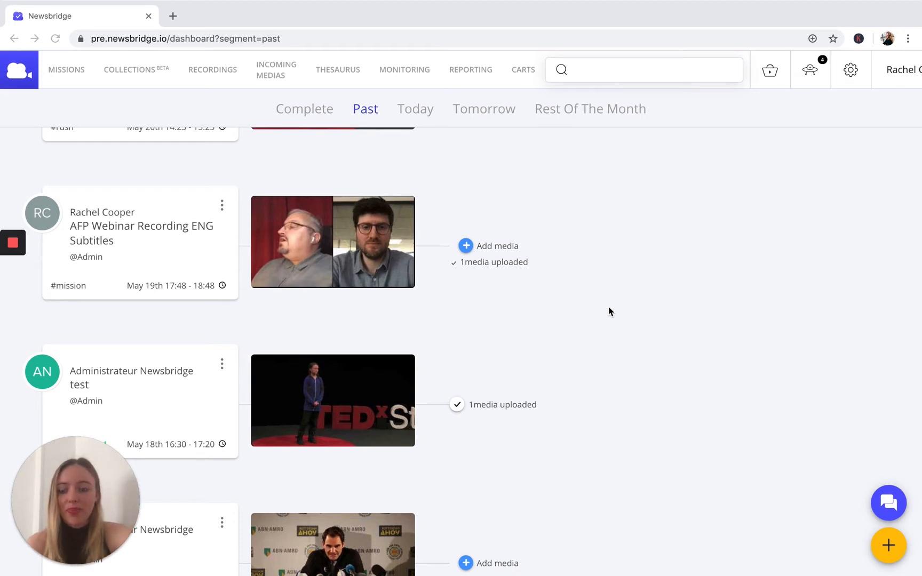
{"action": "mouse_move", "coordinate": [576, 327]}
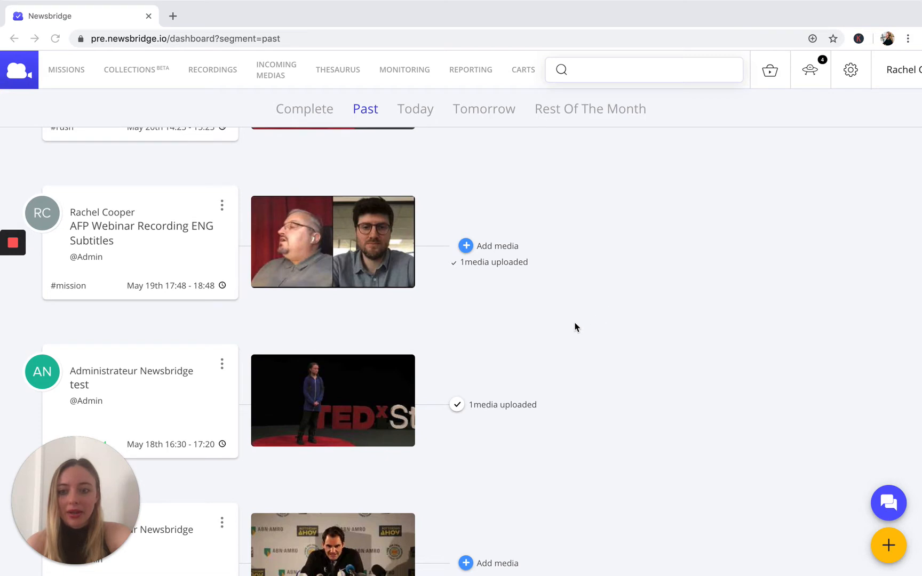
- Scroll the Past missions list to locate the 'test' mission card
{"action": "scroll", "scroll_direction": "down", "scroll_amount": 3}
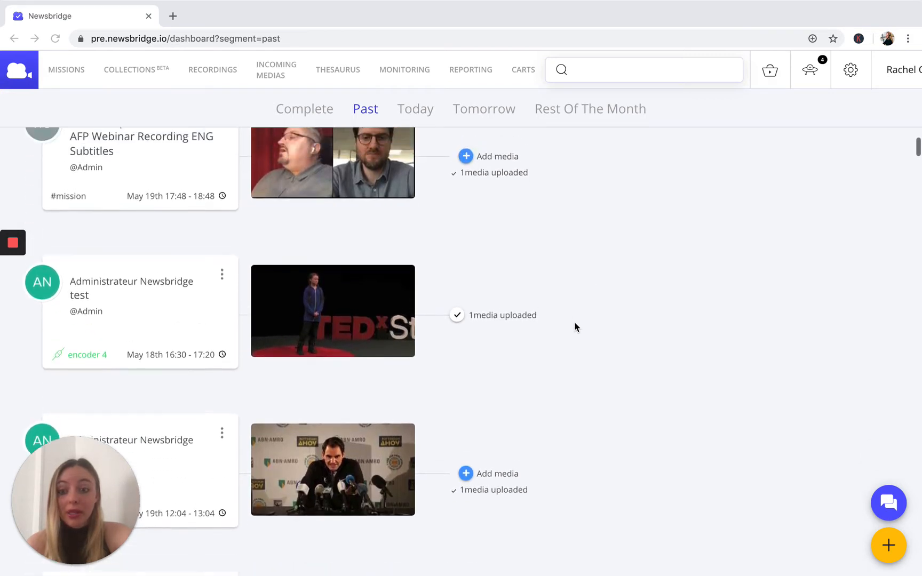
{"action": "scroll", "scroll_direction": "up", "scroll_amount": 3}
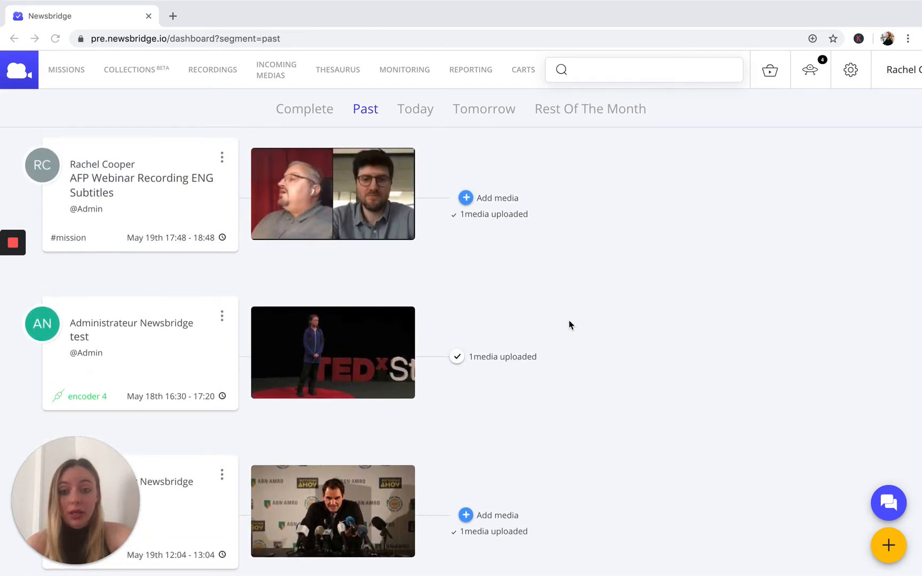
{"action": "mouse_move", "coordinate": [370, 424]}
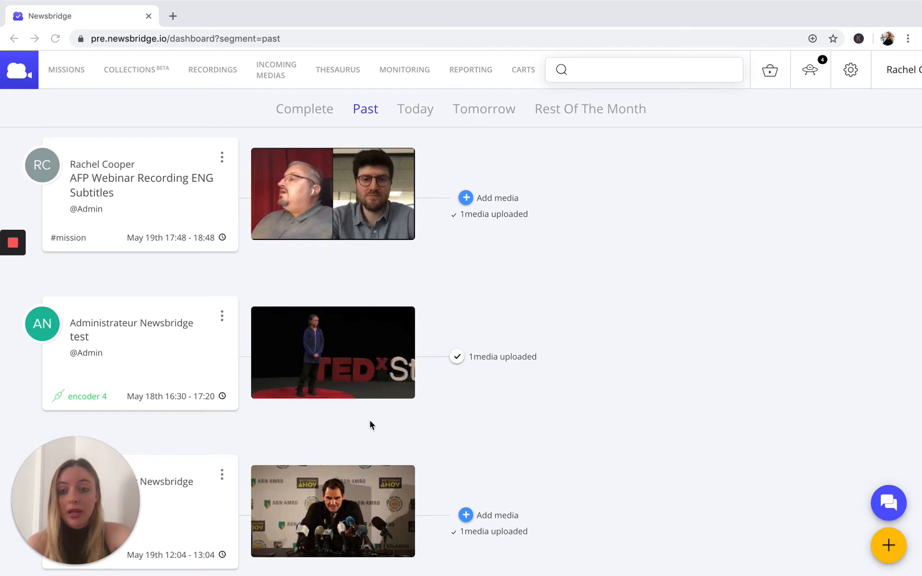
{"action": "mouse_move", "coordinate": [78, 331]}
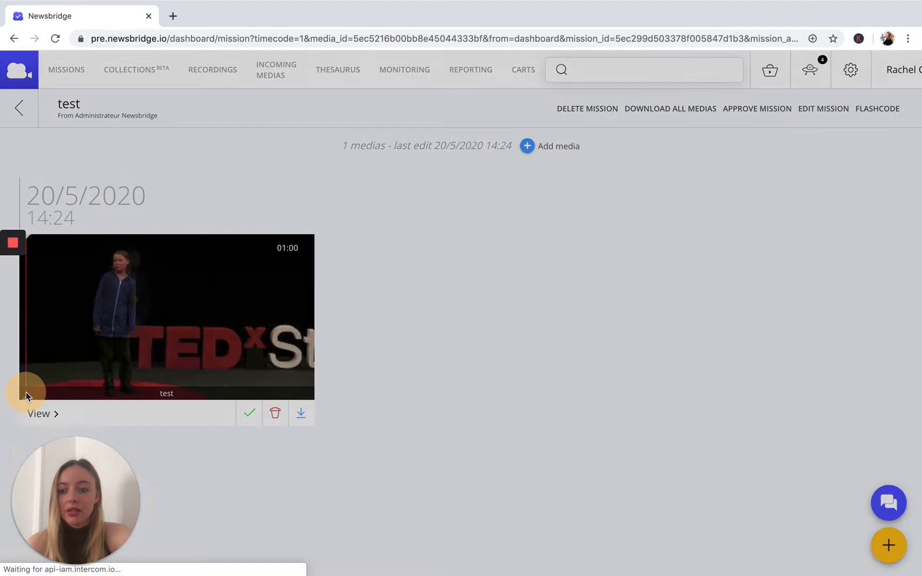
- View the test mission's TEDx video with its English speech transcript beside the player
{"action": "left_click", "coordinate": [171, 316]}
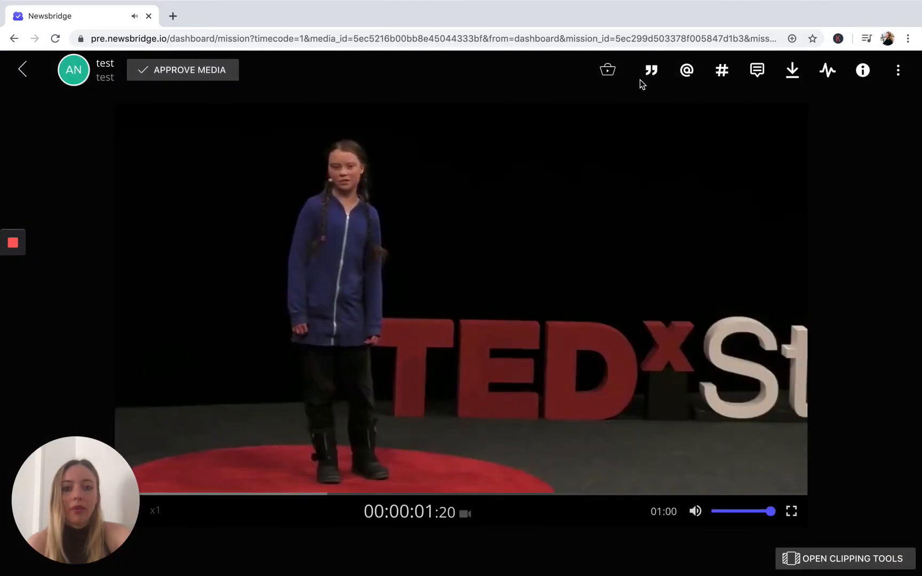
{"action": "left_click", "coordinate": [757, 70]}
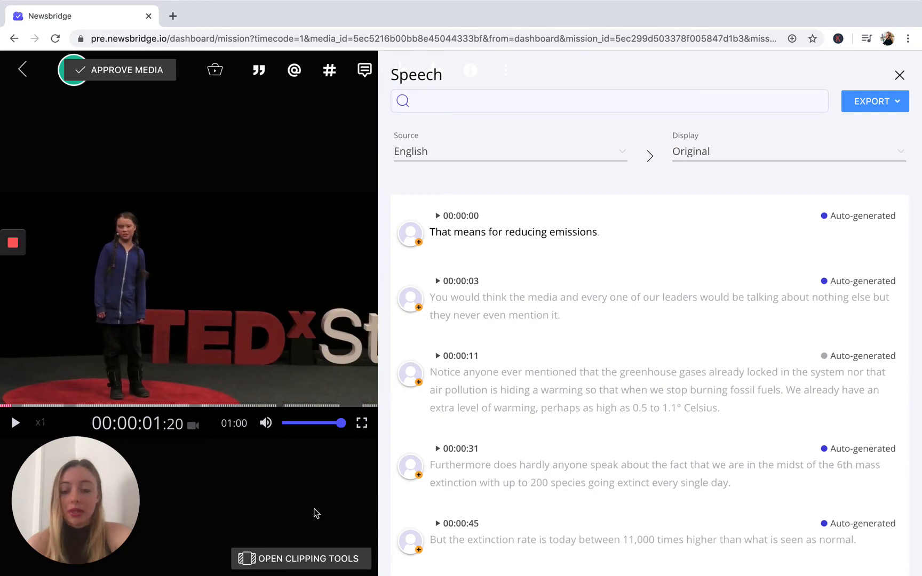
{"action": "mouse_move", "coordinate": [312, 542]}
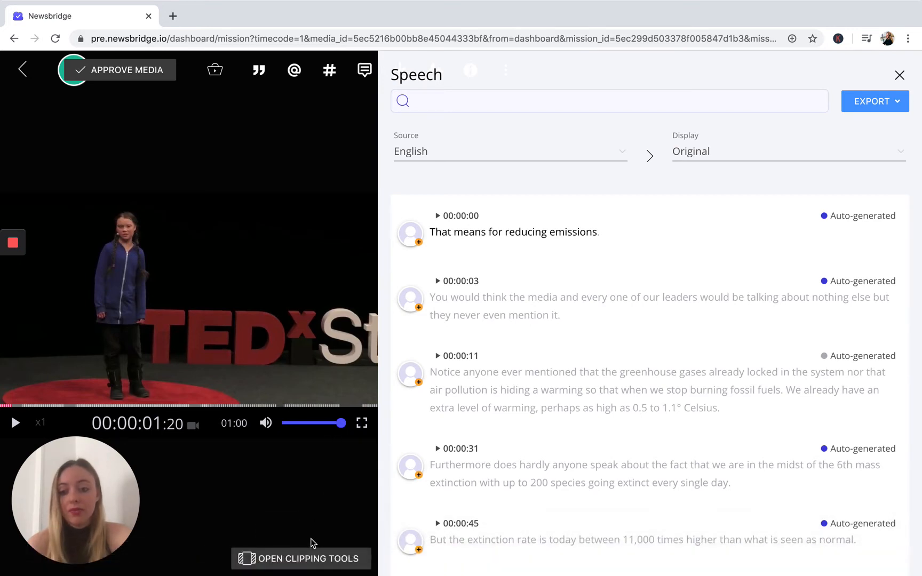
- Bring up the clipping tools and scroll the transcript to pick sentences for subclips
{"action": "left_click", "coordinate": [301, 558]}
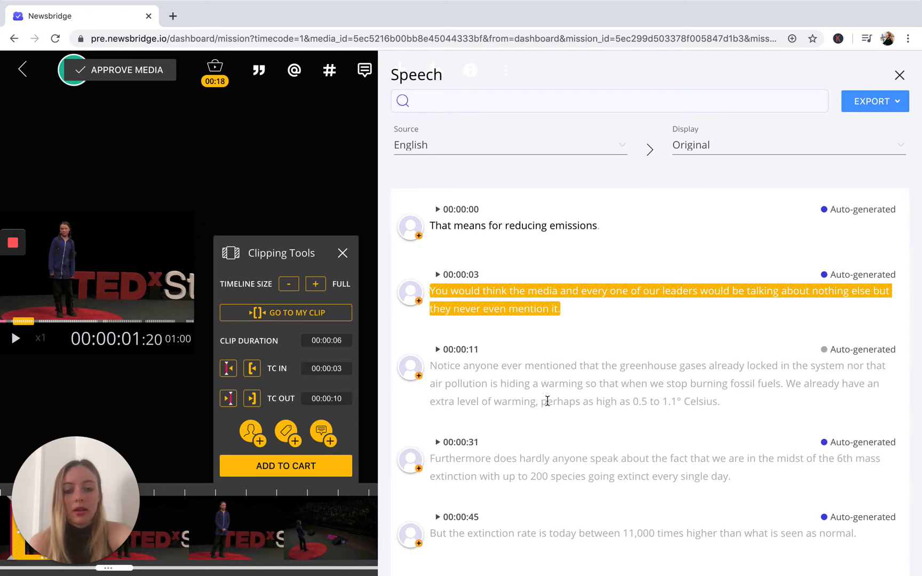
{"action": "scroll", "scroll_direction": "up", "scroll_amount": 3}
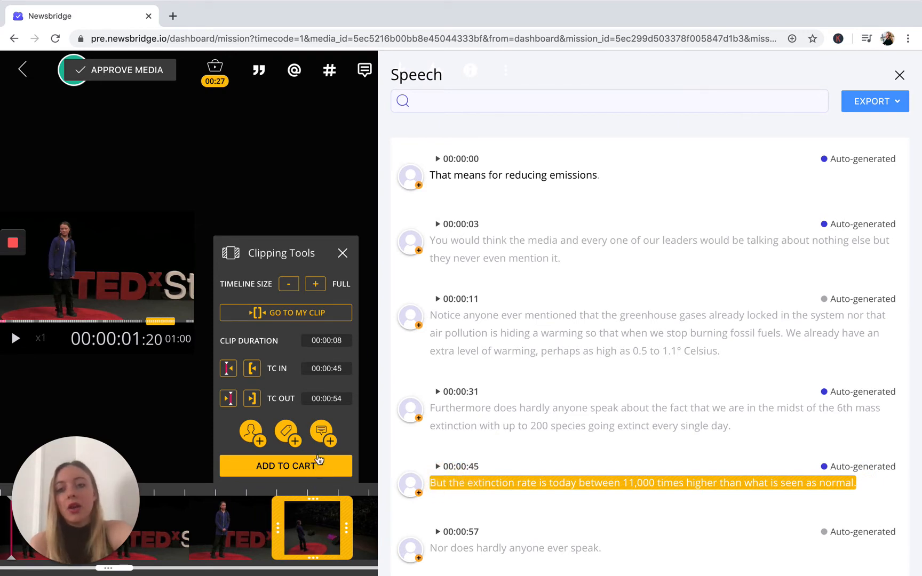
{"action": "mouse_move", "coordinate": [215, 91]}
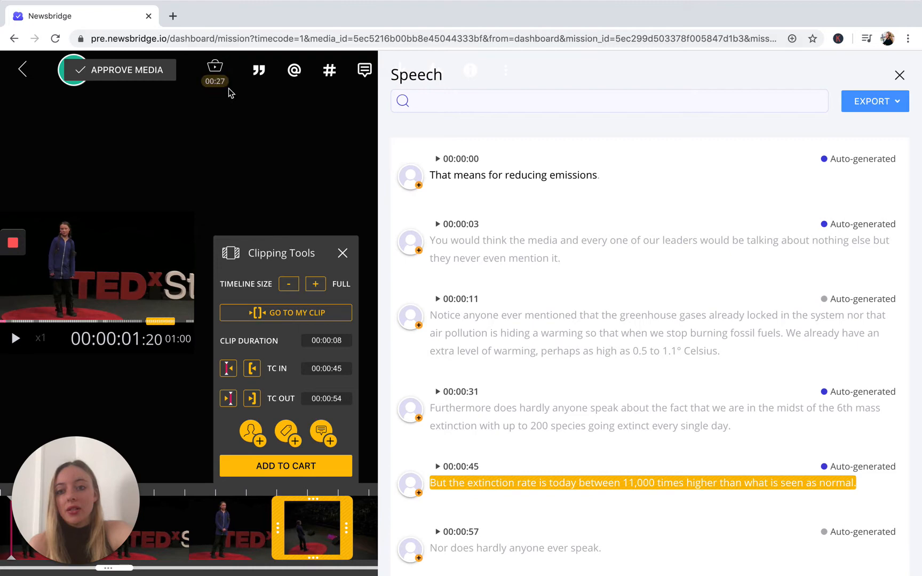
- Review the cart's subclips, briefly editing the 00:00:08 subclip and cancelling
{"action": "left_click", "coordinate": [319, 66]}
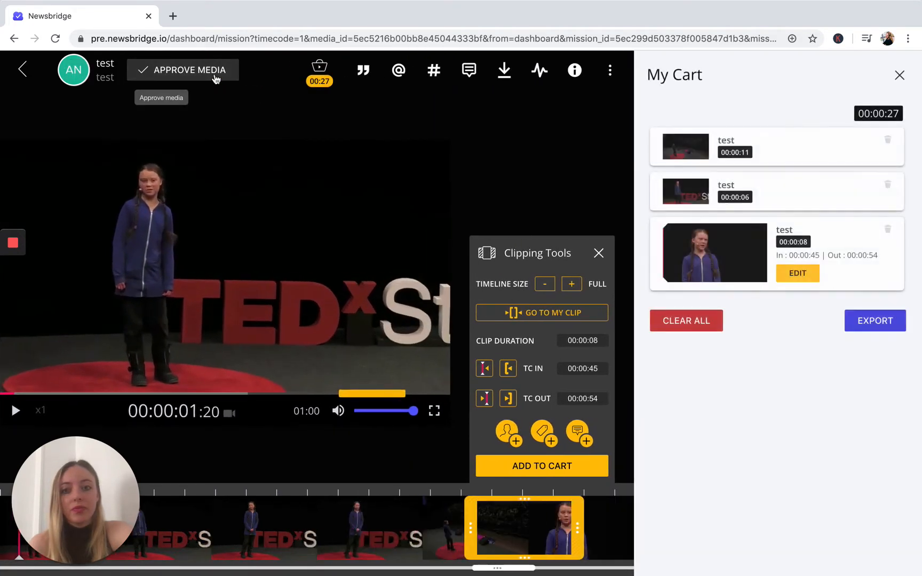
{"action": "mouse_move", "coordinate": [481, 269]}
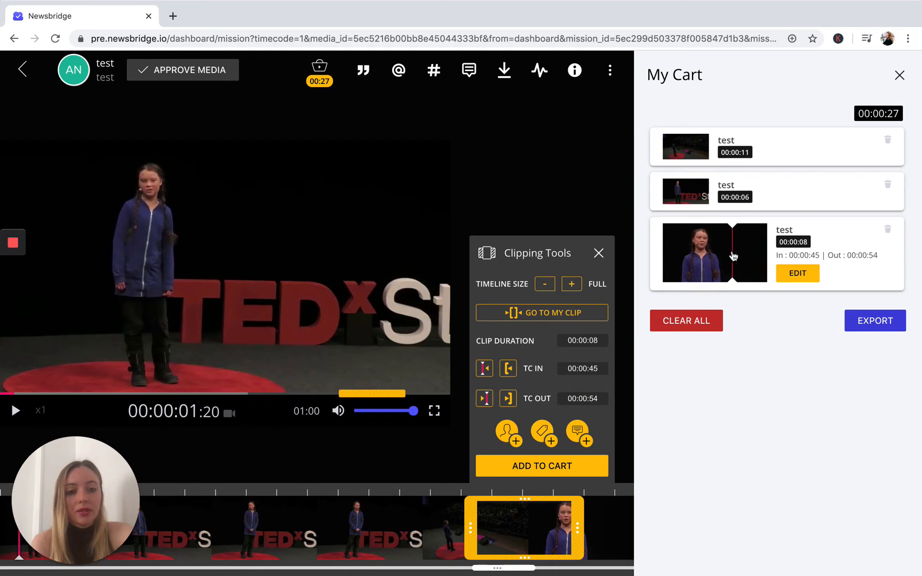
{"action": "left_click", "coordinate": [797, 274]}
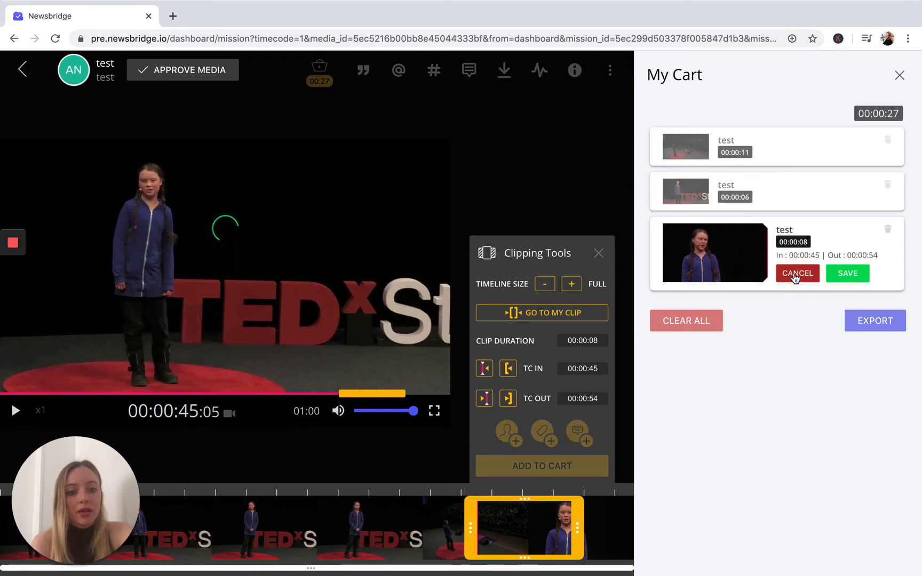
{"action": "left_click", "coordinate": [797, 273]}
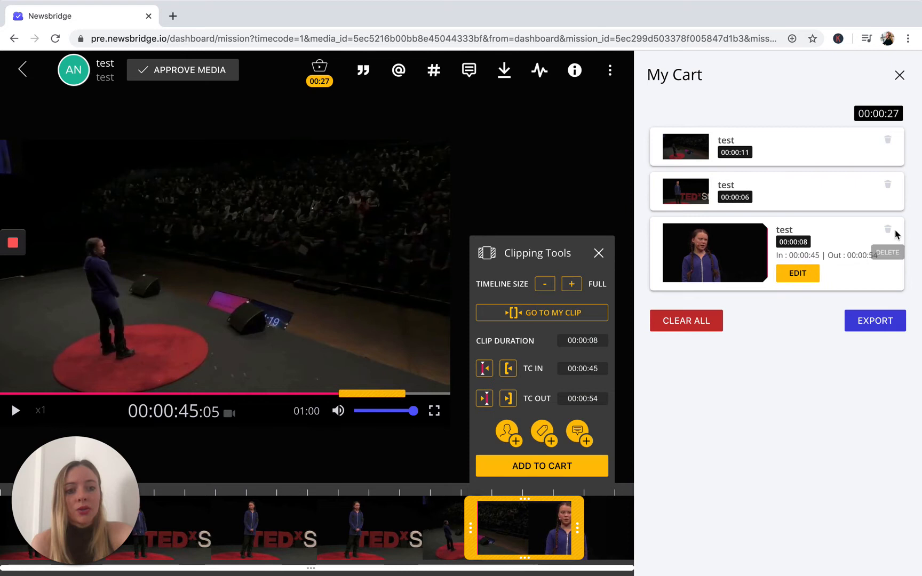
{"action": "mouse_move", "coordinate": [793, 221]}
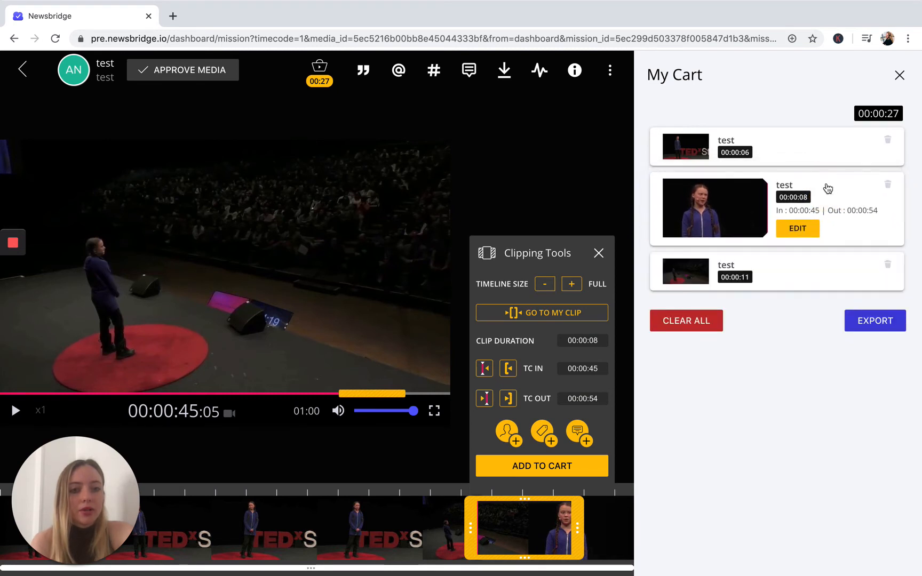
{"action": "mouse_move", "coordinate": [846, 378]}
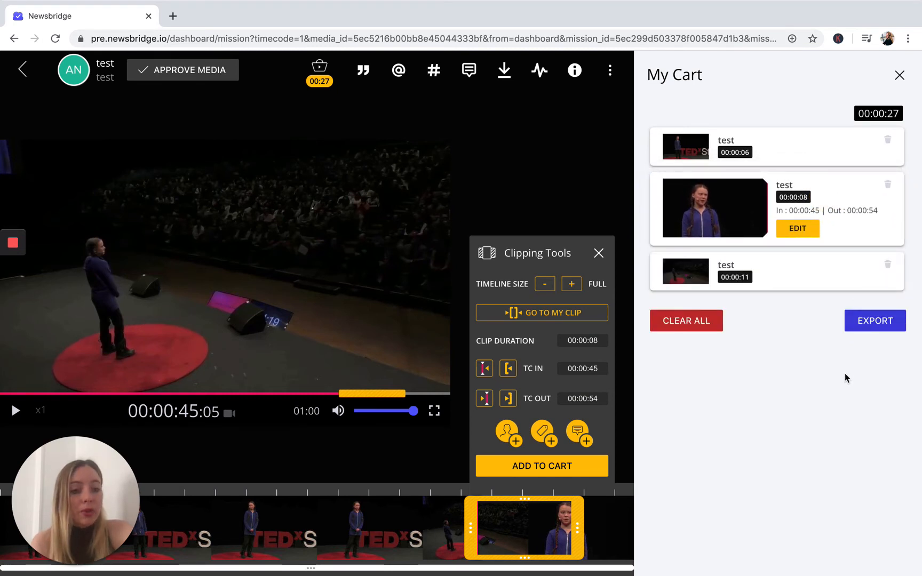
- Start the export, naming the cart 'Greta Test' and continuing to delivery options
{"action": "left_click", "coordinate": [873, 320]}
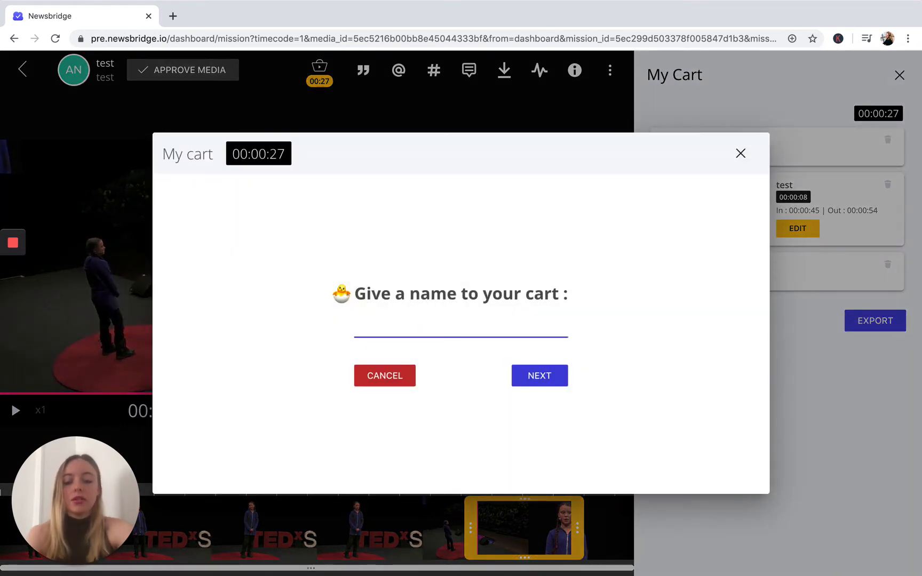
{"action": "type", "text": "Greta Tes"}
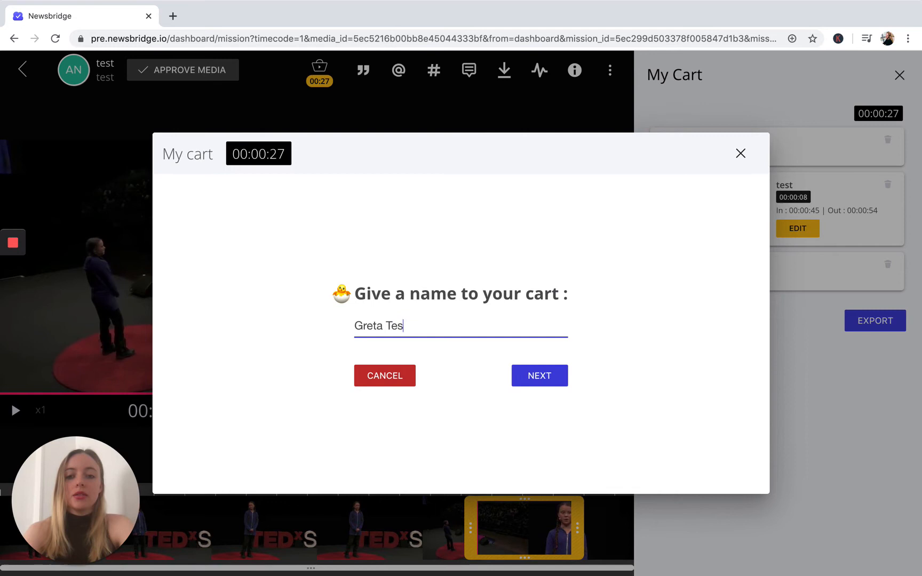
{"action": "left_click", "coordinate": [537, 375]}
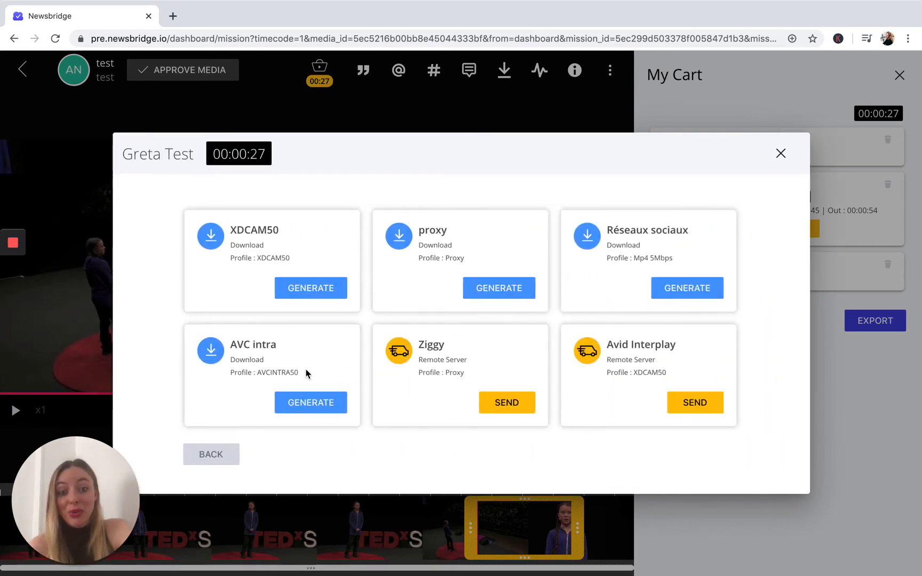
{"action": "mouse_move", "coordinate": [135, 397]}
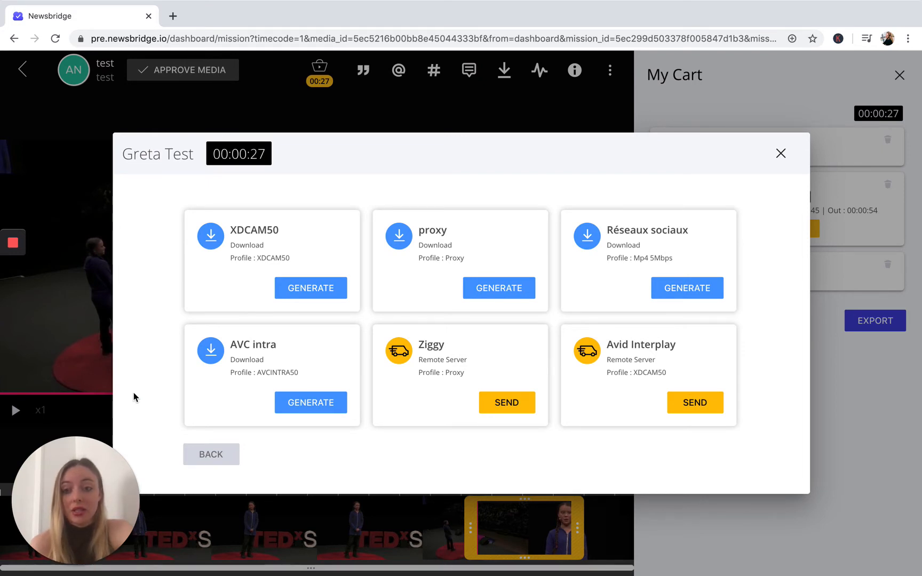
{"action": "mouse_move", "coordinate": [138, 390]}
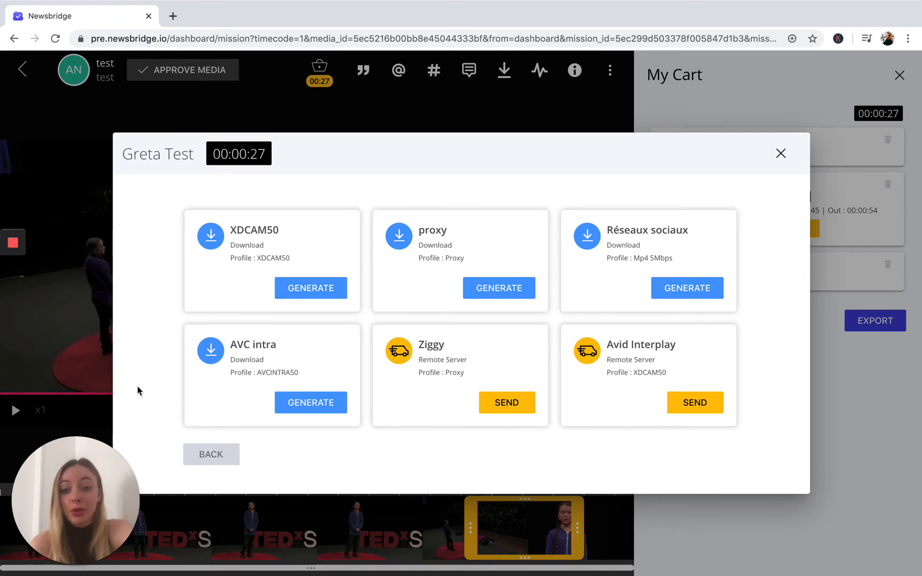
- Review the destination cards and generate the Greta Test cart as an XDCAM50 download
{"action": "scroll", "scroll_direction": "down", "scroll_amount": 3}
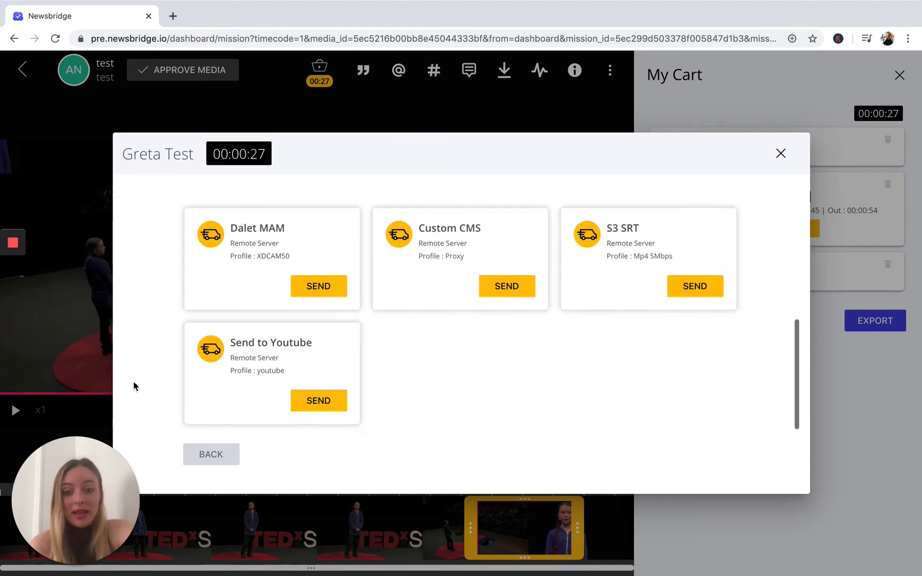
{"action": "scroll", "scroll_direction": "up", "scroll_amount": 3}
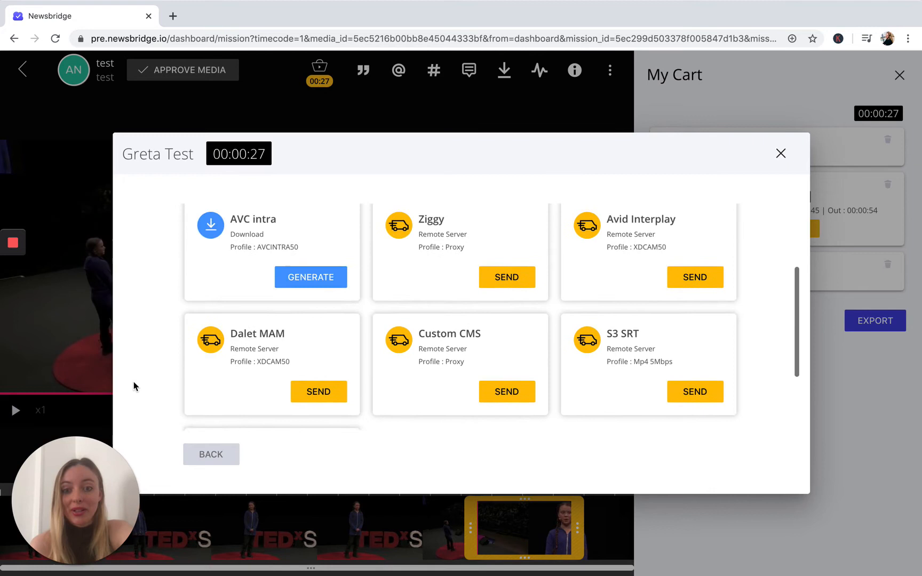
{"action": "scroll", "scroll_direction": "up", "scroll_amount": 3}
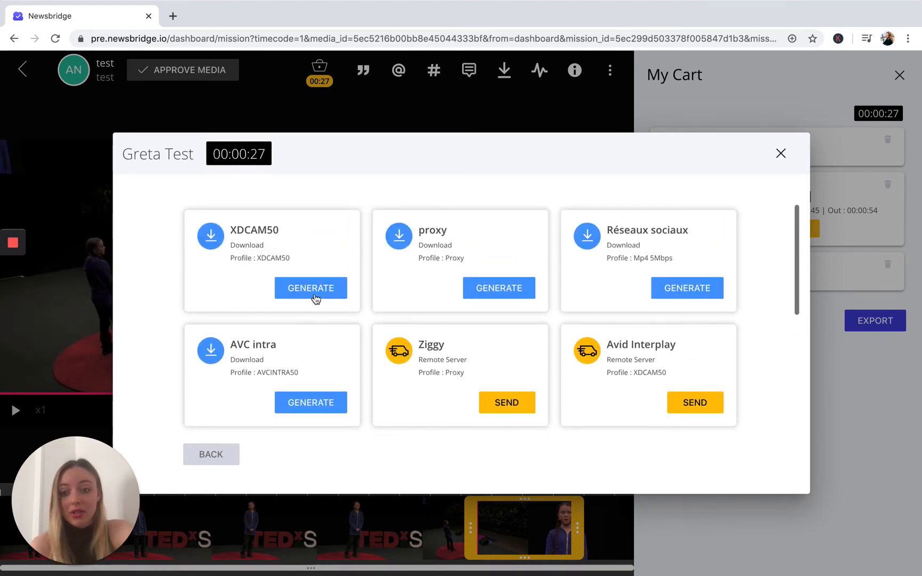
{"action": "left_click", "coordinate": [309, 288]}
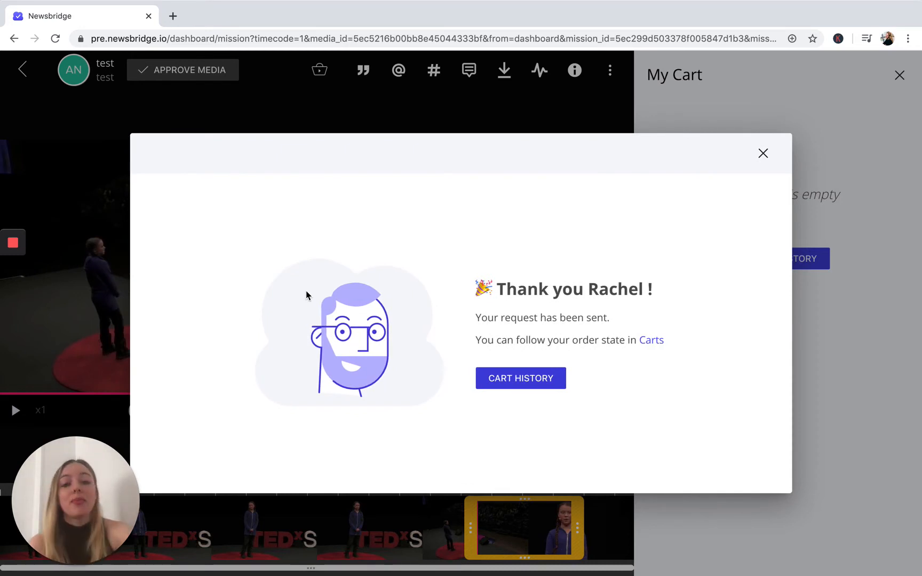
{"action": "mouse_move", "coordinate": [665, 357]}
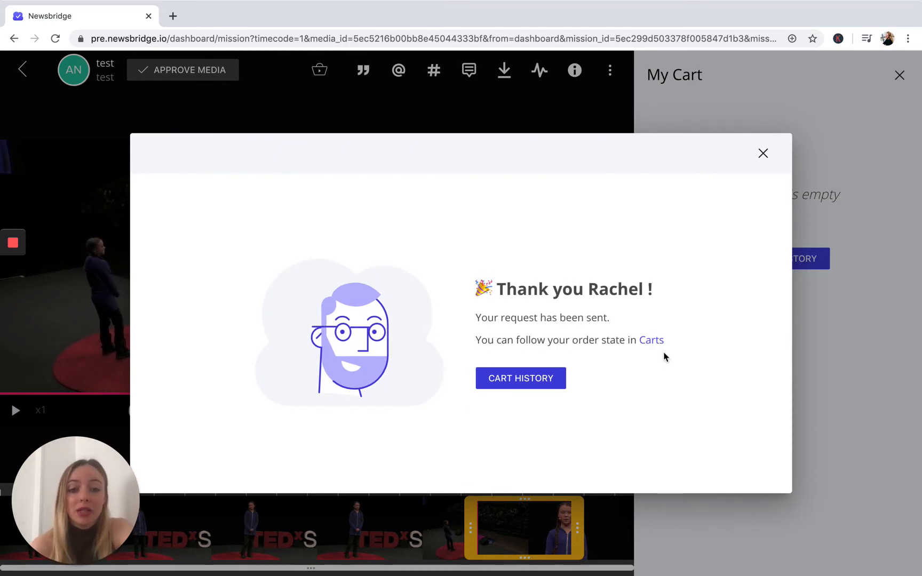
{"action": "mouse_move", "coordinate": [531, 385]}
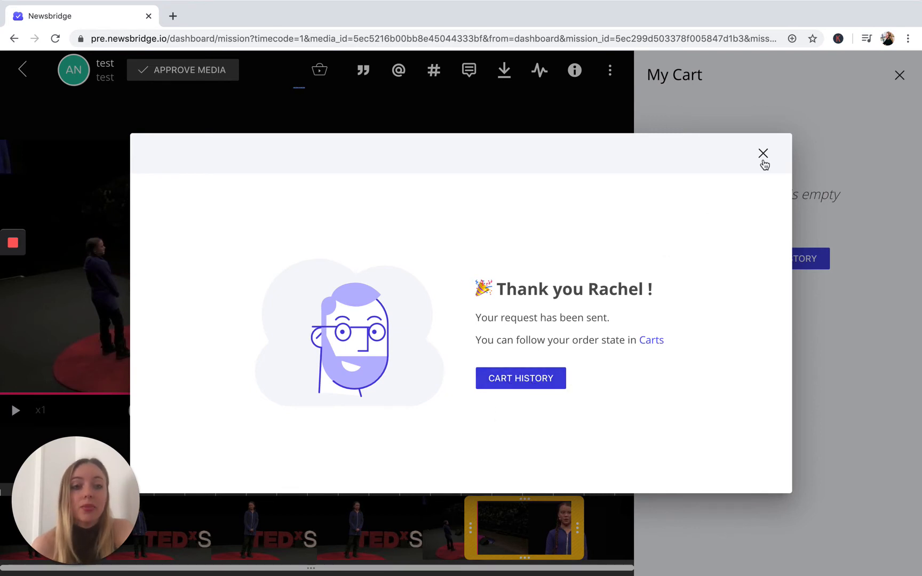
- Close the 'Thank you' export-request confirmation dialog
{"action": "left_click", "coordinate": [763, 152]}
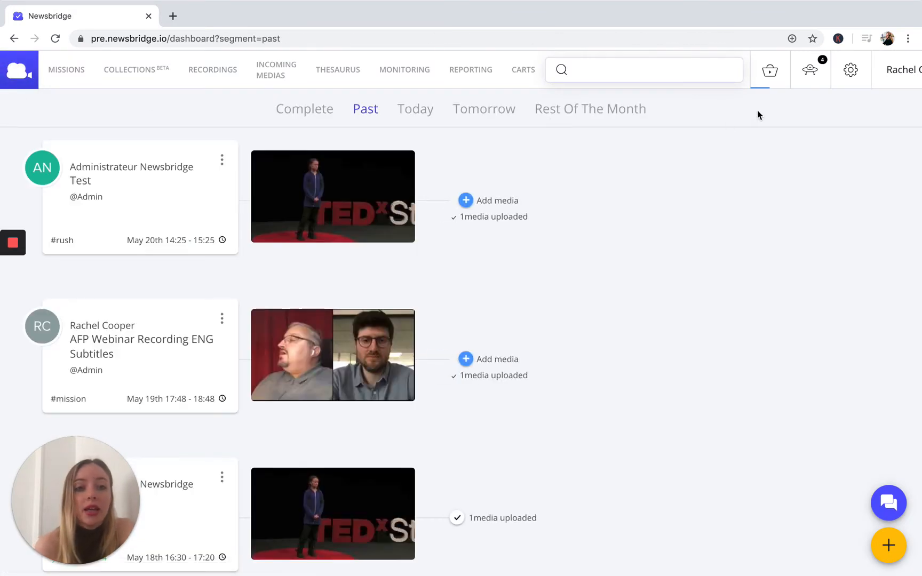
{"action": "mouse_move", "coordinate": [760, 98]}
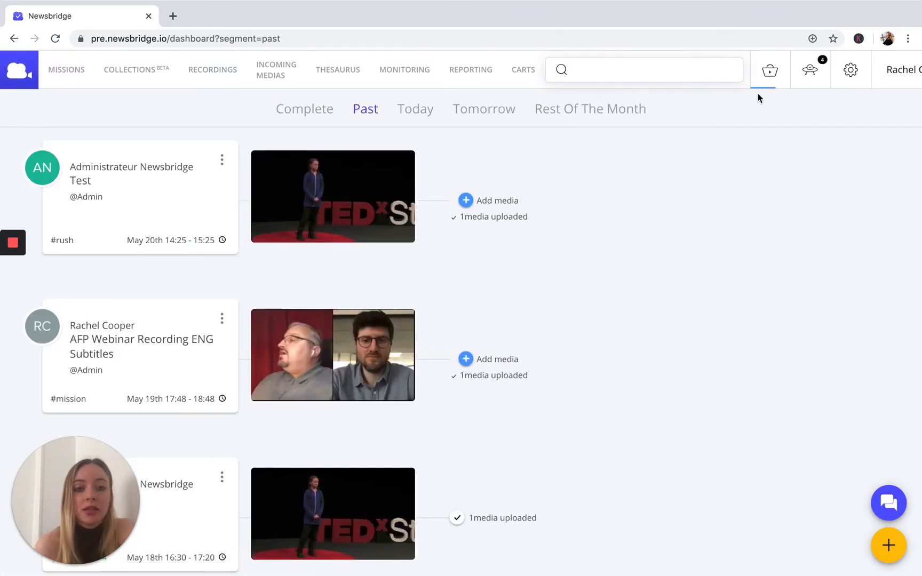
{"action": "mouse_move", "coordinate": [782, 98]}
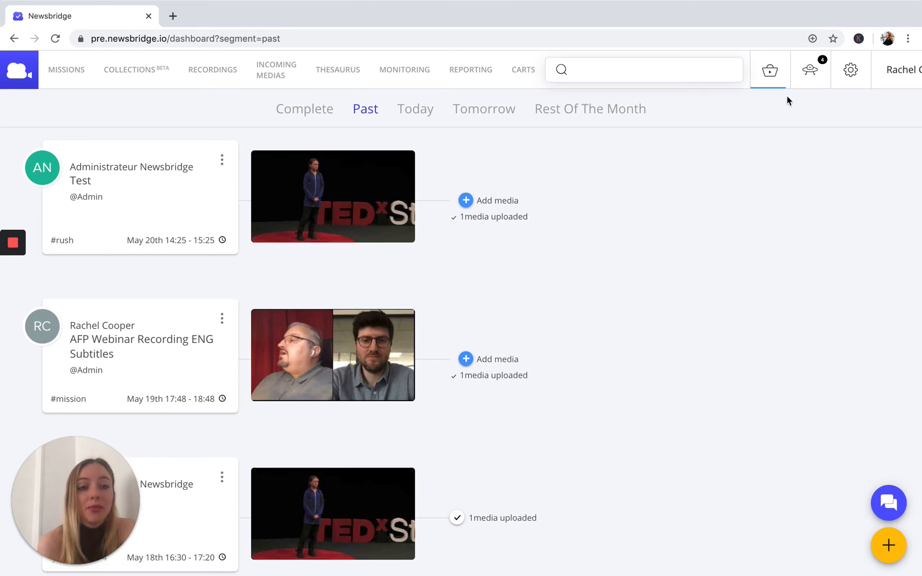
{"action": "mouse_move", "coordinate": [783, 100]}
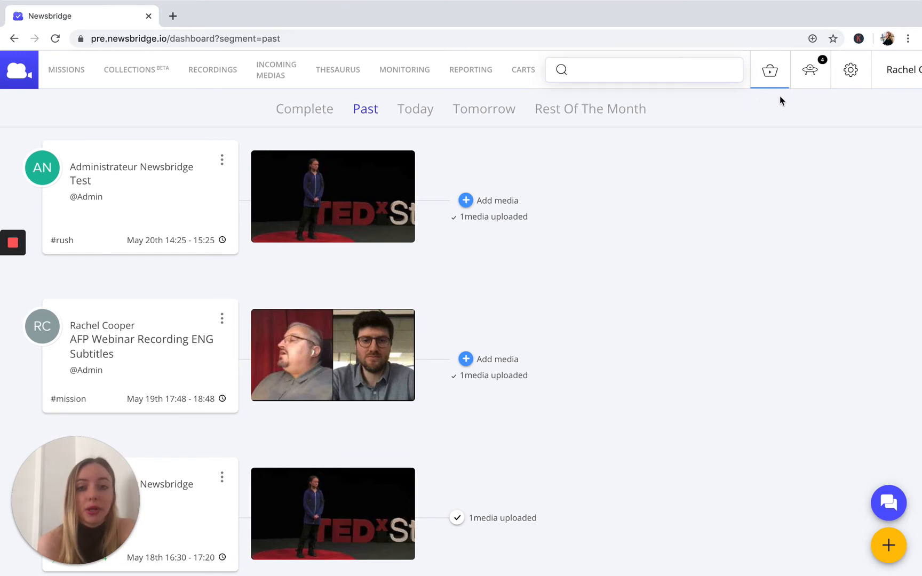
{"action": "mouse_move", "coordinate": [31, 155]}
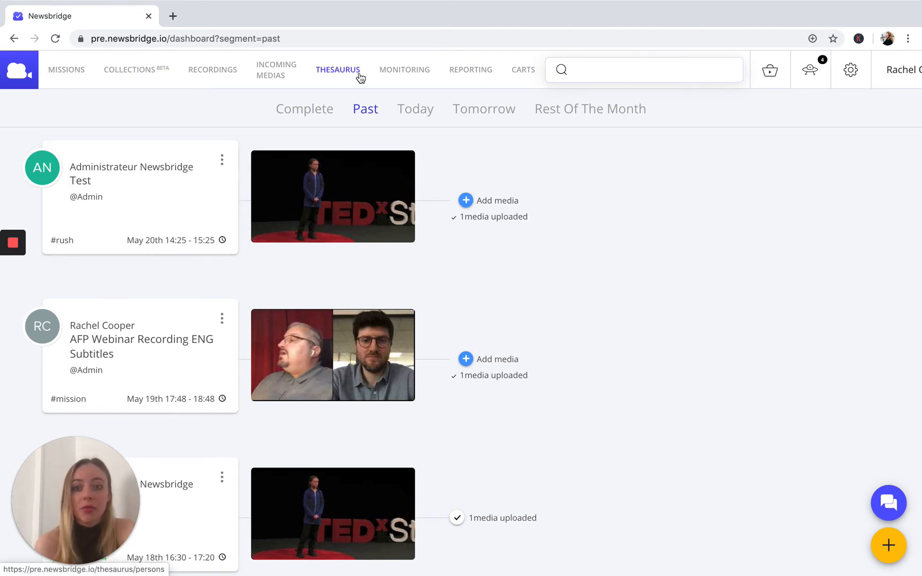
- Go to the Carts history page from the top navigation
{"action": "left_click", "coordinate": [522, 70]}
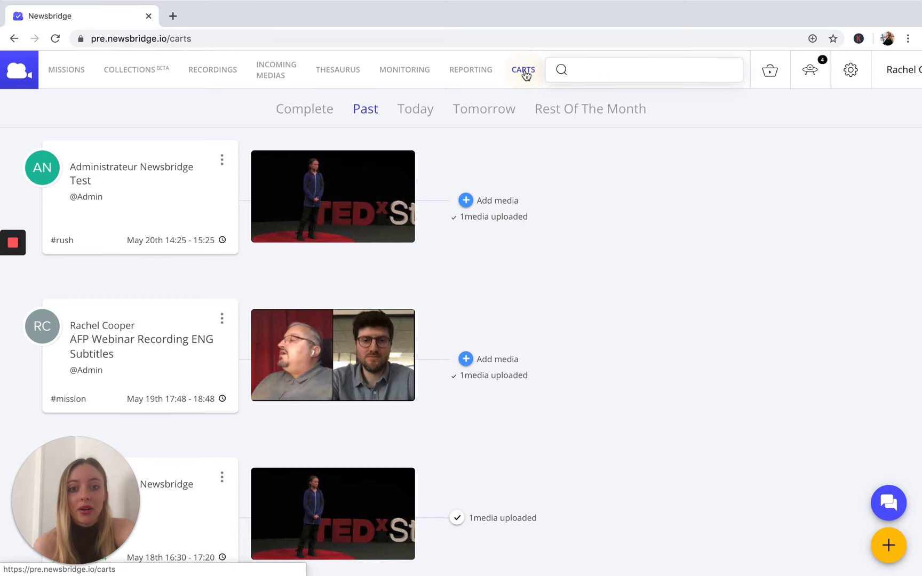
{"action": "left_click", "coordinate": [523, 69]}
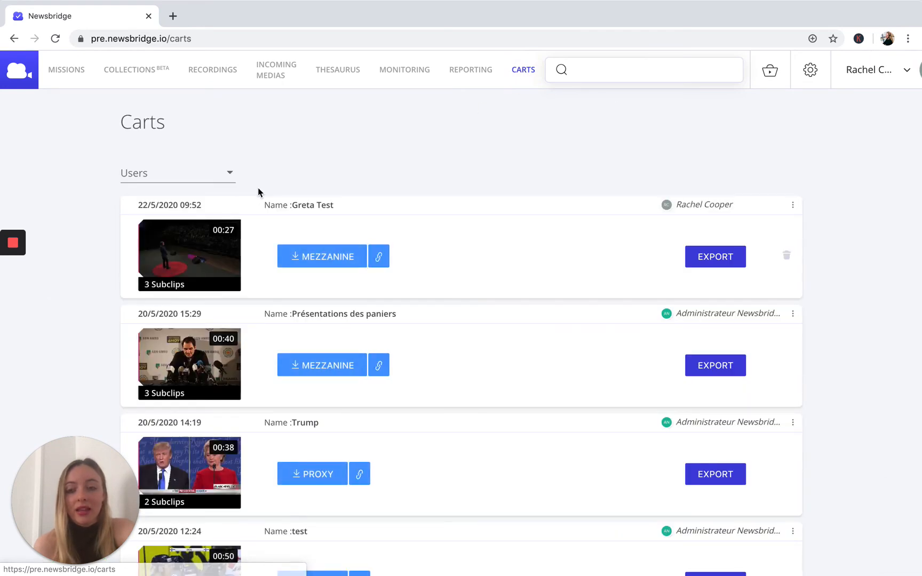
{"action": "mouse_move", "coordinate": [390, 299]}
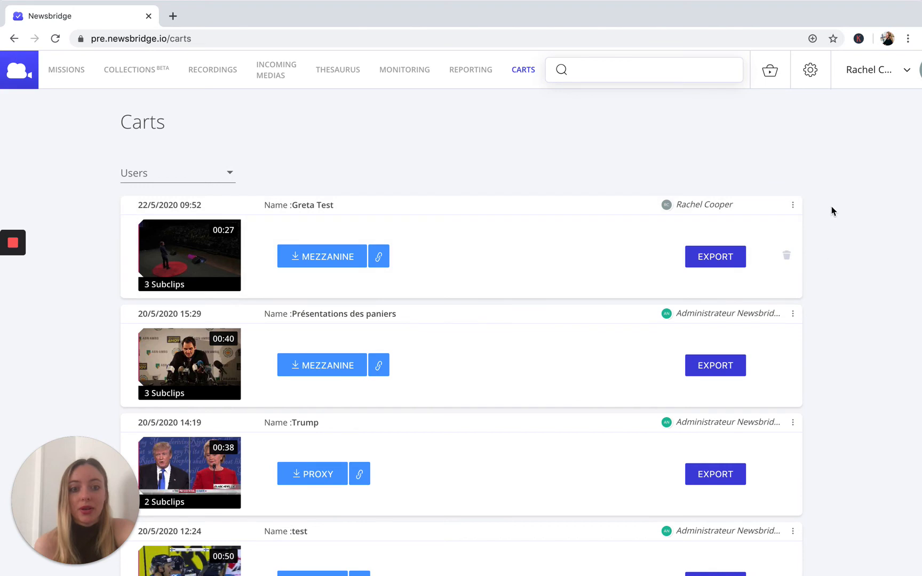
{"action": "mouse_move", "coordinate": [834, 164]}
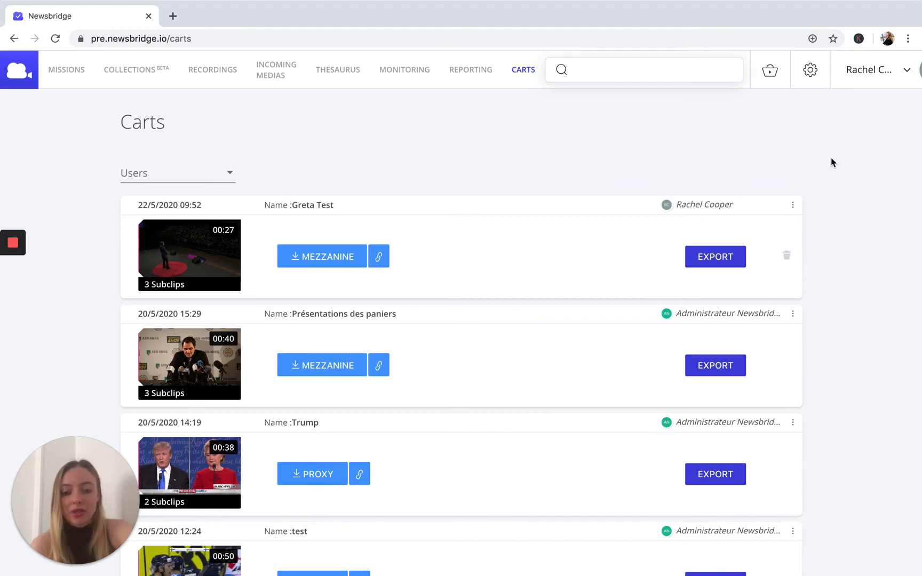
{"action": "mouse_move", "coordinate": [688, 96]}
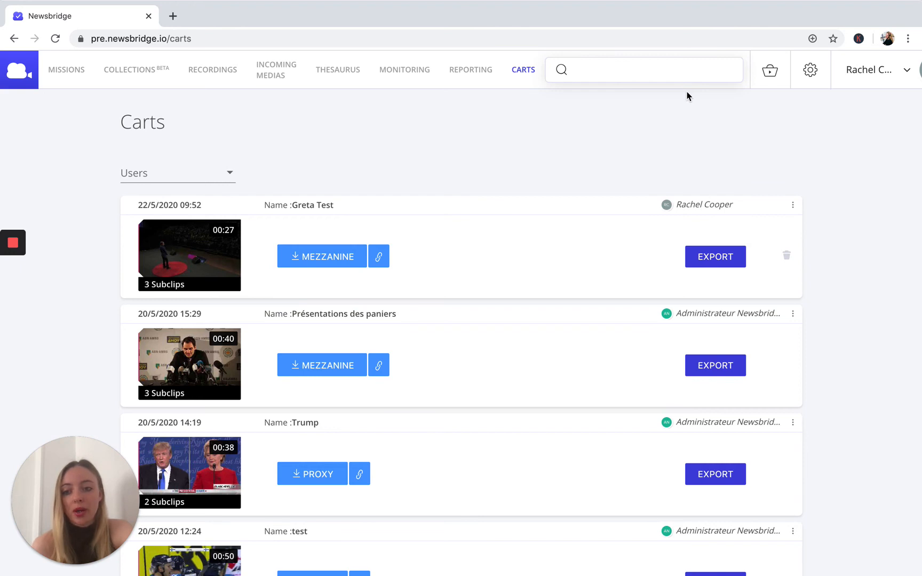
{"action": "mouse_move", "coordinate": [617, 113]}
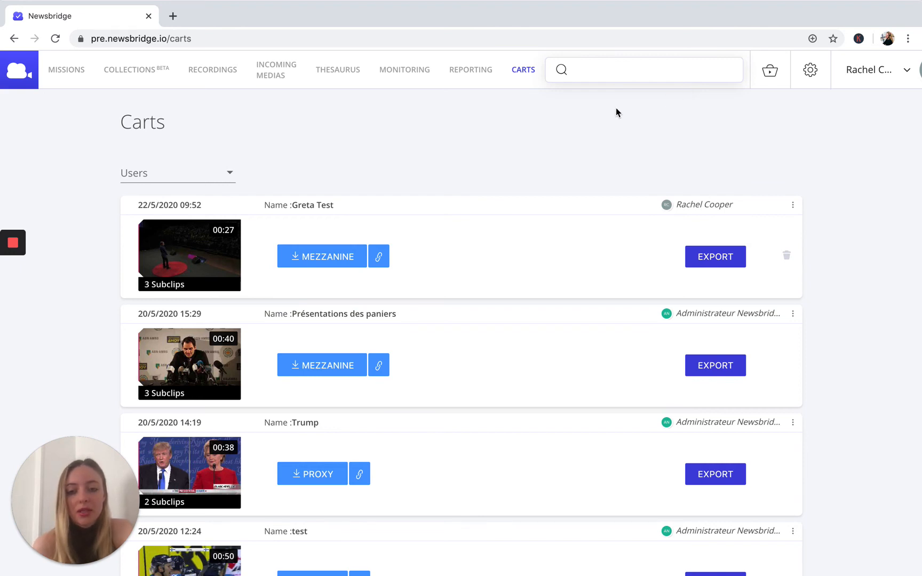
{"action": "scroll", "scroll_direction": "down", "scroll_amount": 3}
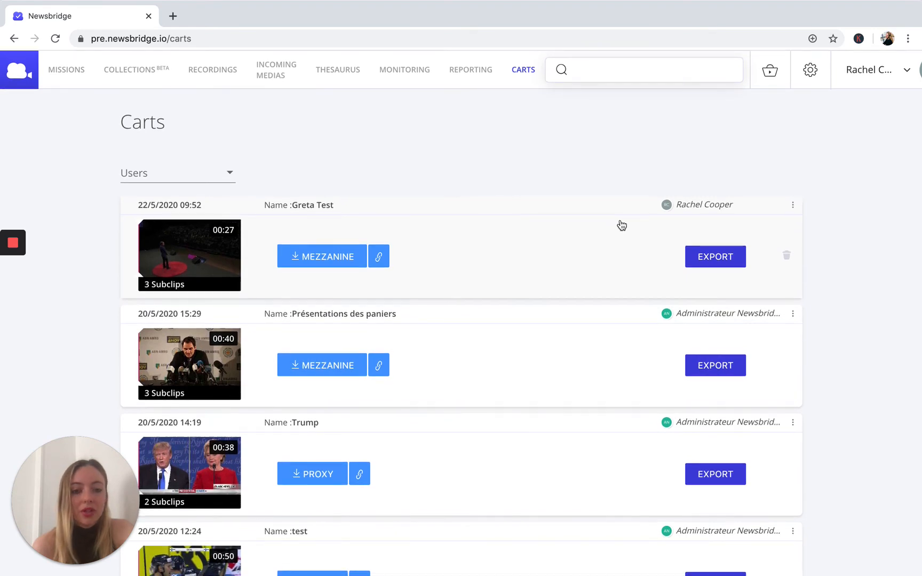
{"action": "mouse_move", "coordinate": [573, 292]}
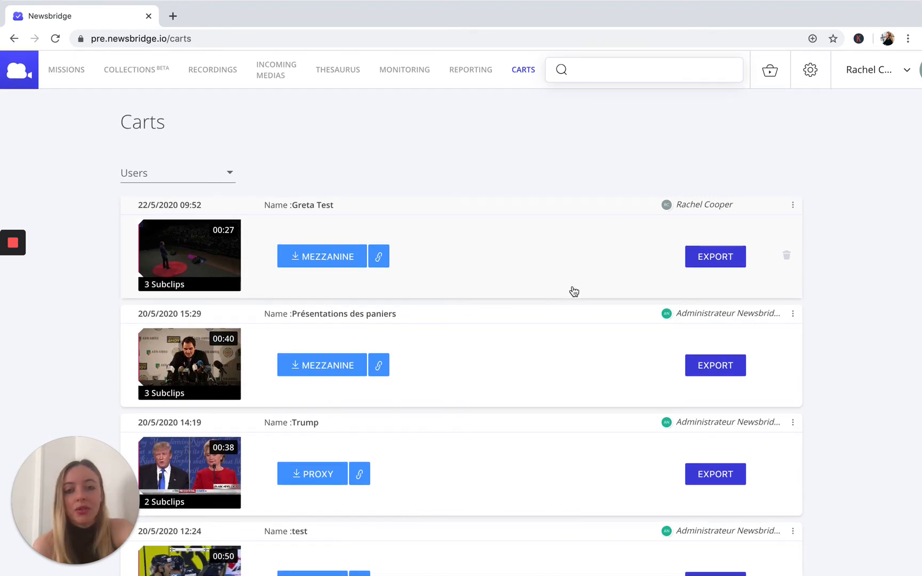
{"action": "mouse_move", "coordinate": [619, 334]}
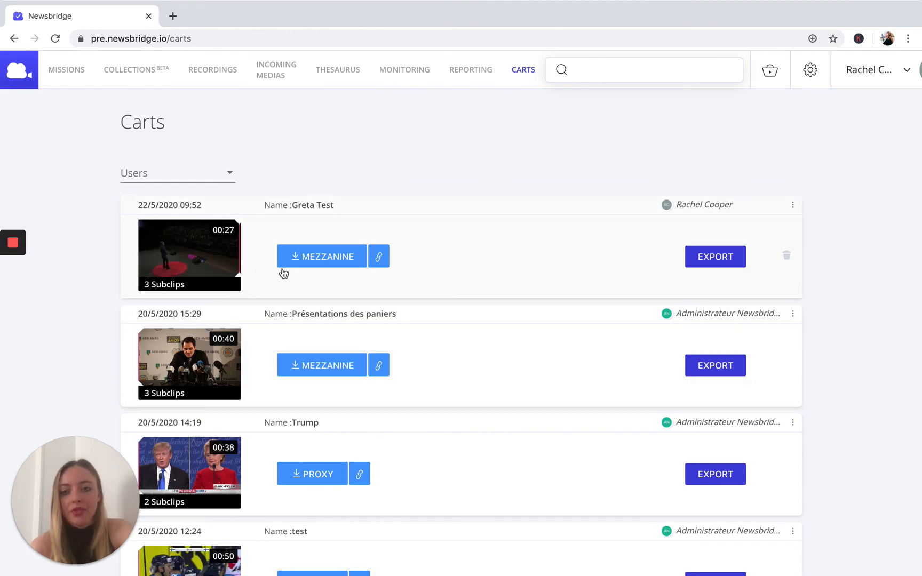
{"action": "mouse_move", "coordinate": [43, 106]}
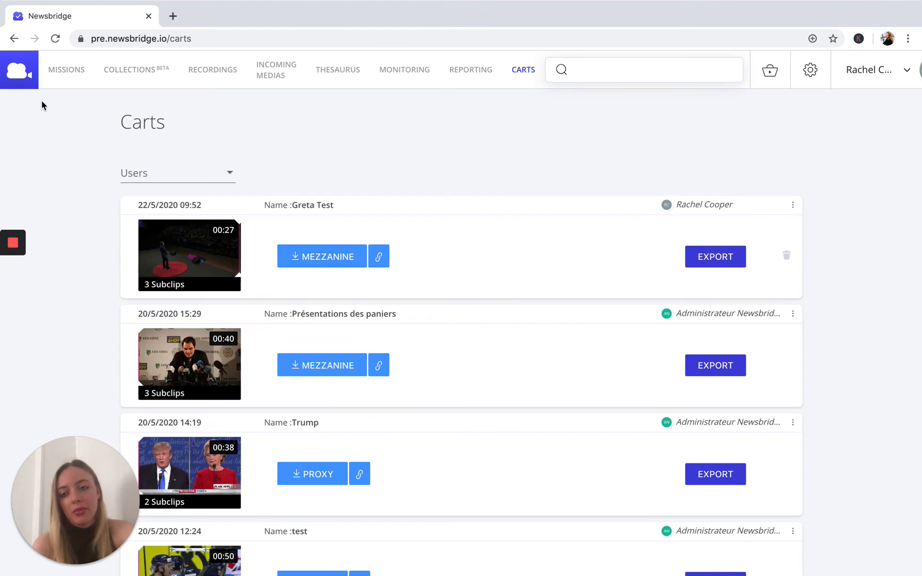
{"action": "mouse_move", "coordinate": [401, 291]}
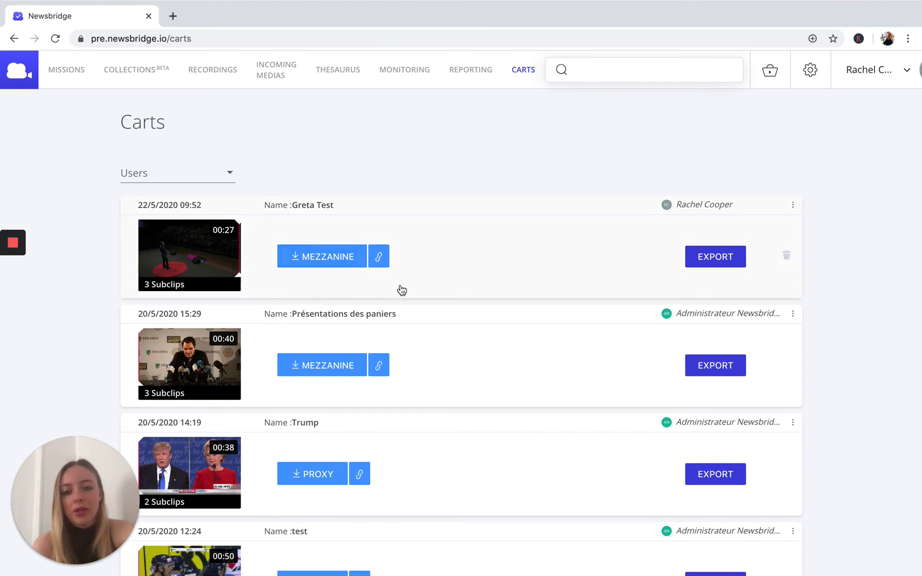
{"action": "mouse_move", "coordinate": [321, 256]}
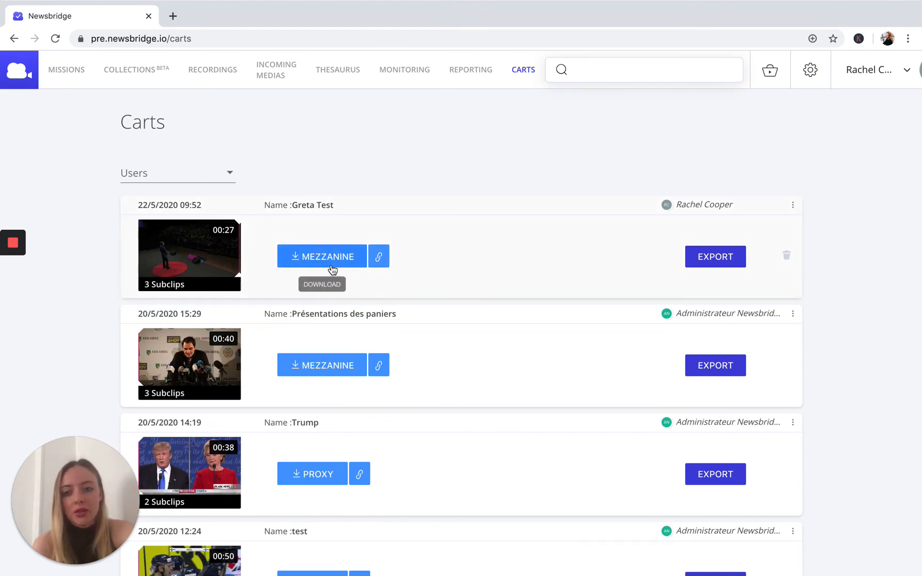
{"action": "mouse_move", "coordinate": [288, 243]}
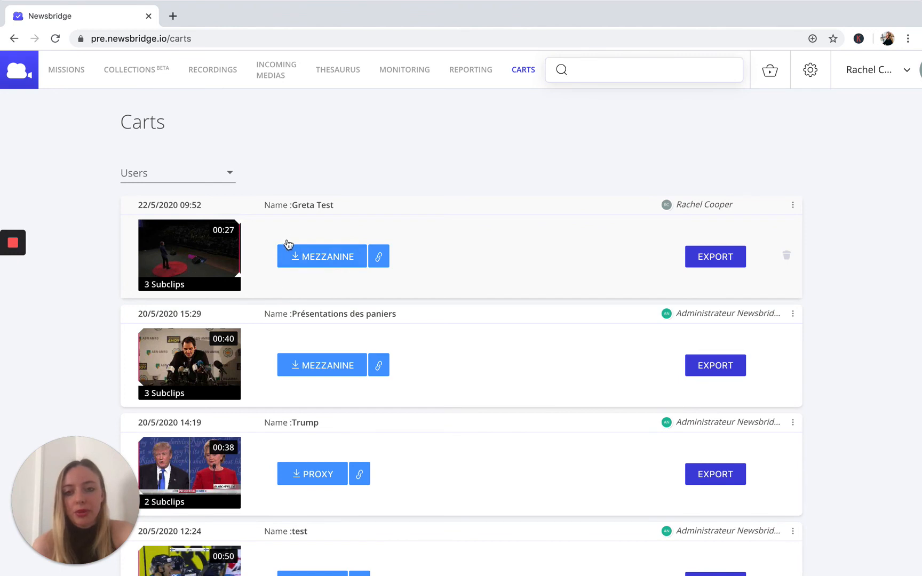
{"action": "mouse_move", "coordinate": [371, 238]}
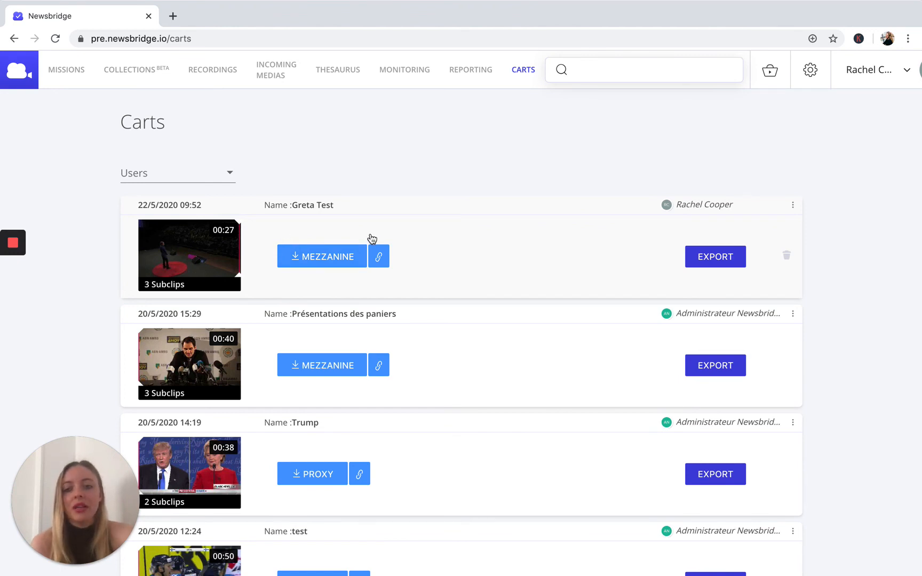
{"action": "mouse_move", "coordinate": [441, 251]}
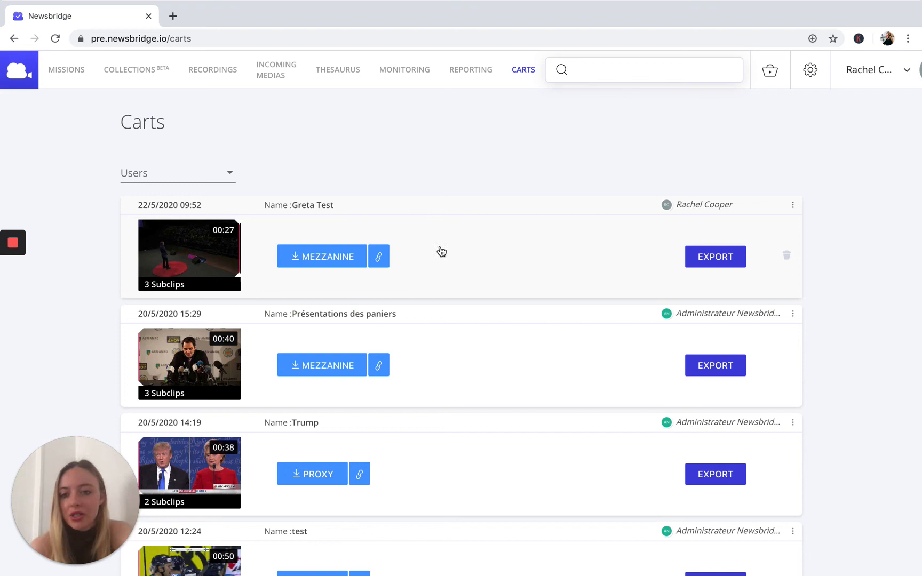
{"action": "mouse_move", "coordinate": [580, 285]}
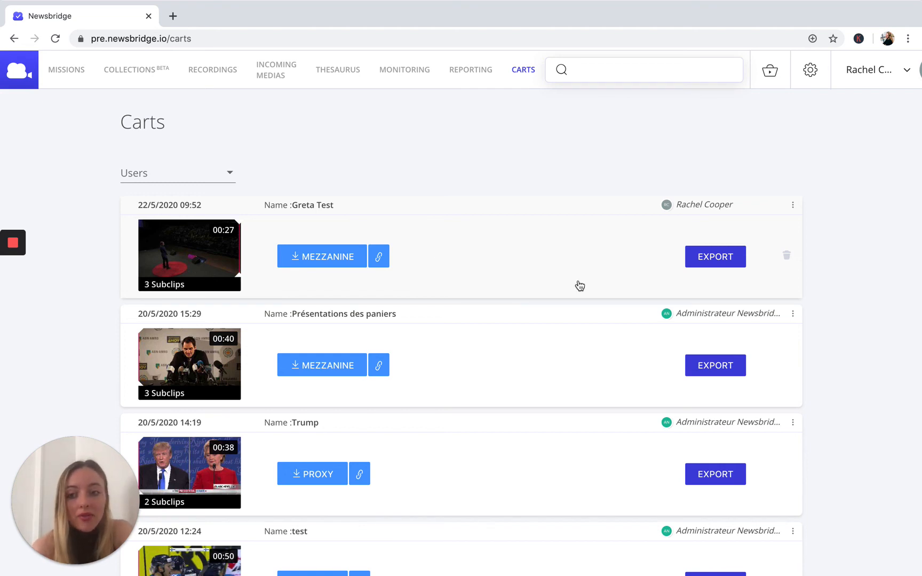
{"action": "left_click", "coordinate": [713, 256]}
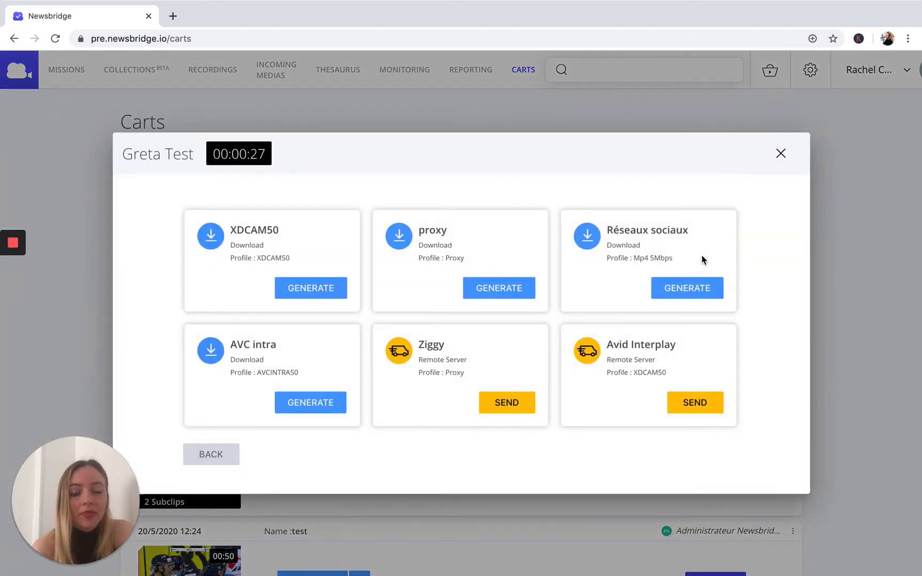
{"action": "scroll", "scroll_direction": "down", "scroll_amount": 3}
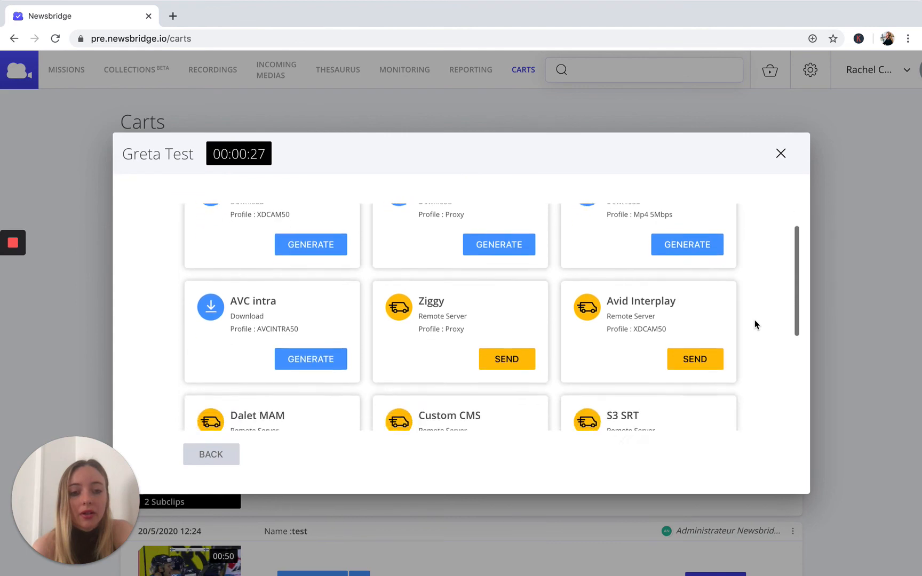
{"action": "scroll", "scroll_direction": "up", "scroll_amount": 3}
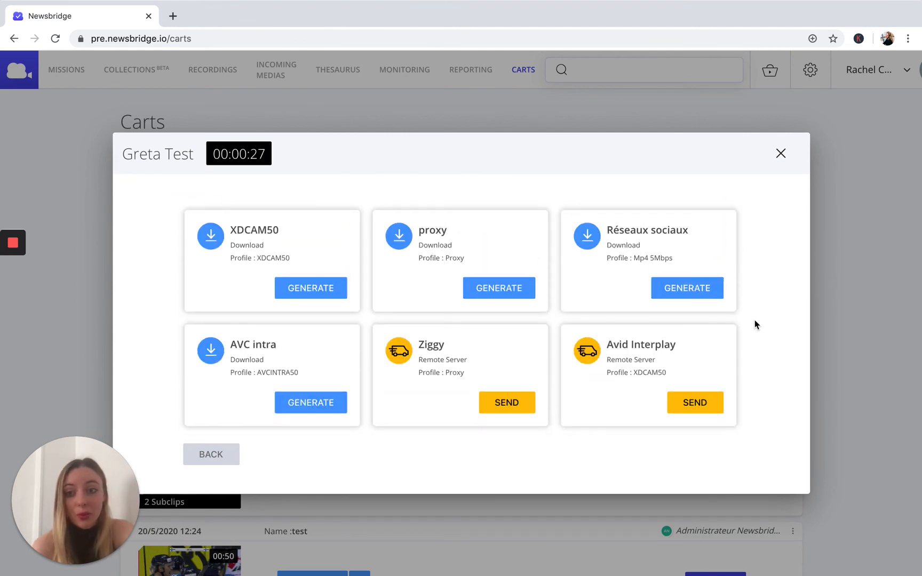
{"action": "left_click", "coordinate": [781, 154]}
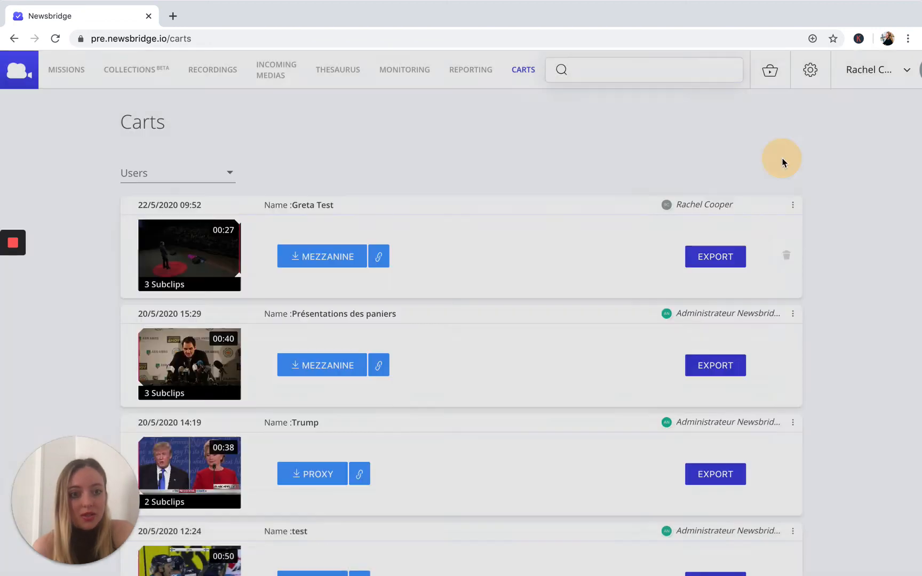
{"action": "mouse_move", "coordinate": [791, 260]}
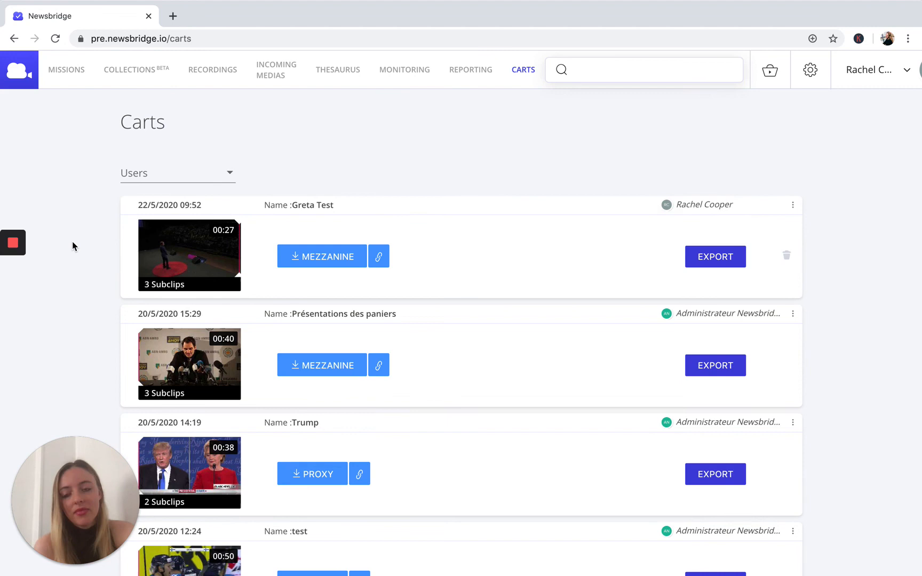
{"action": "mouse_move", "coordinate": [151, 176]}
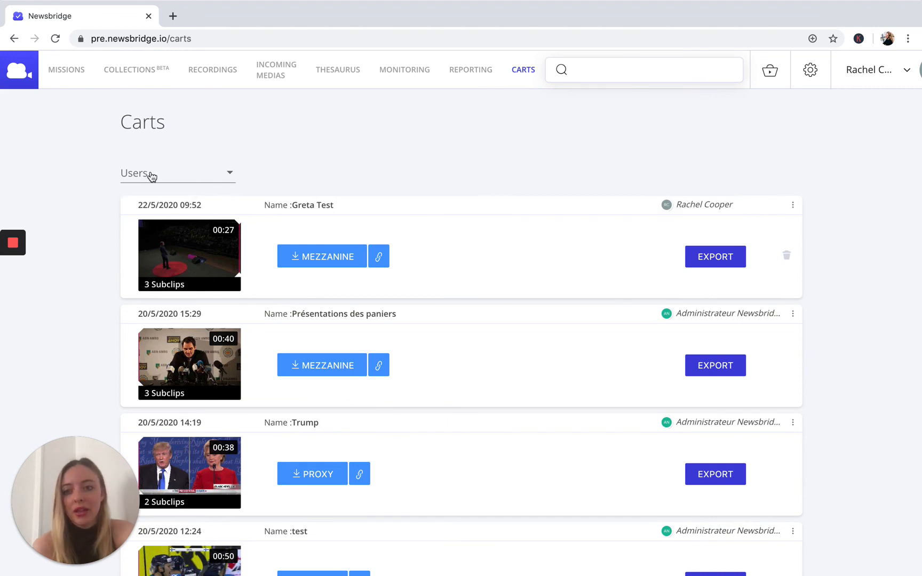
- Filter the carts list to the first user, then clear it so all carts show
{"action": "left_click", "coordinate": [176, 172]}
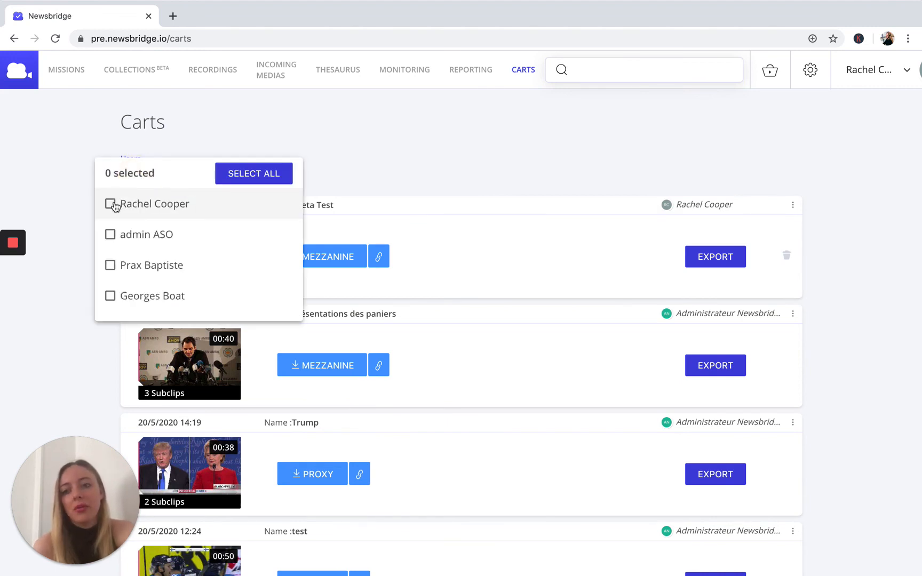
{"action": "left_click", "coordinate": [110, 204]}
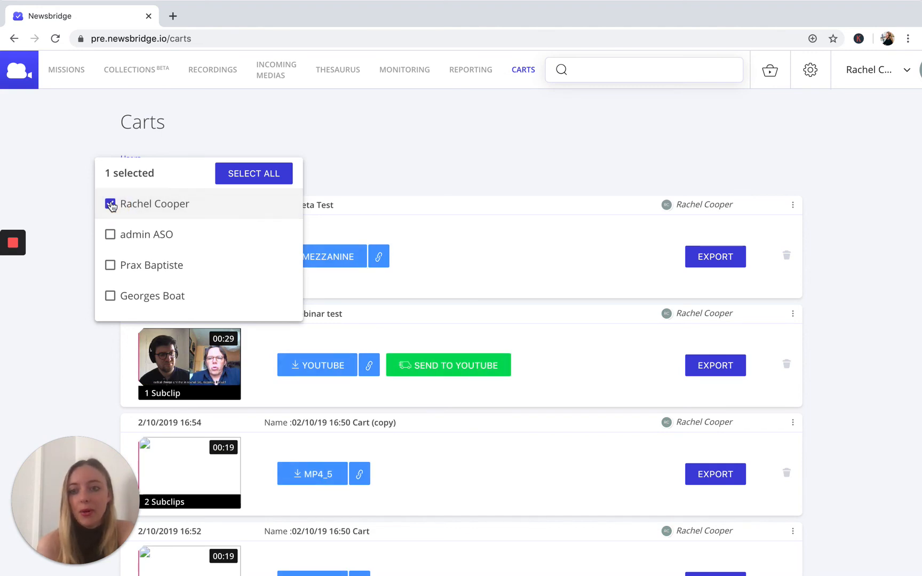
{"action": "left_click", "coordinate": [110, 204]}
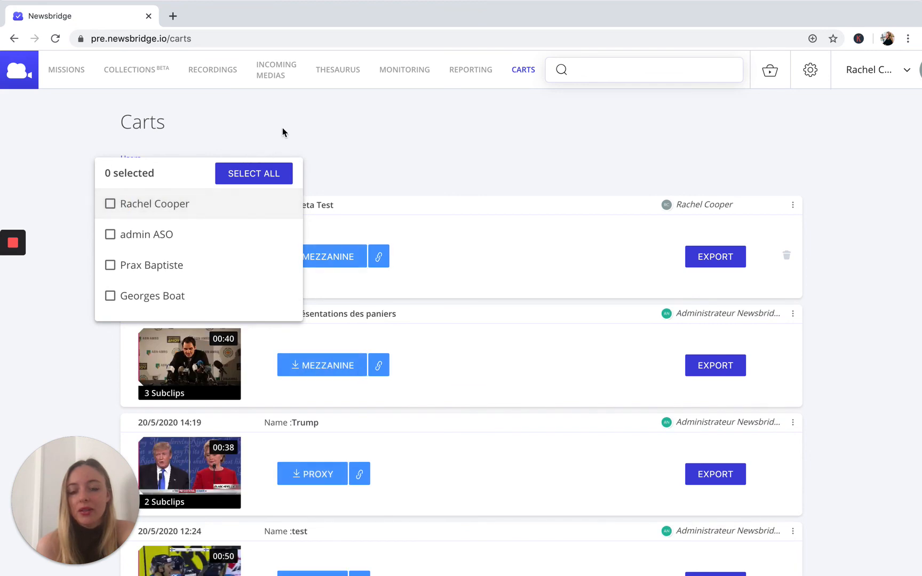